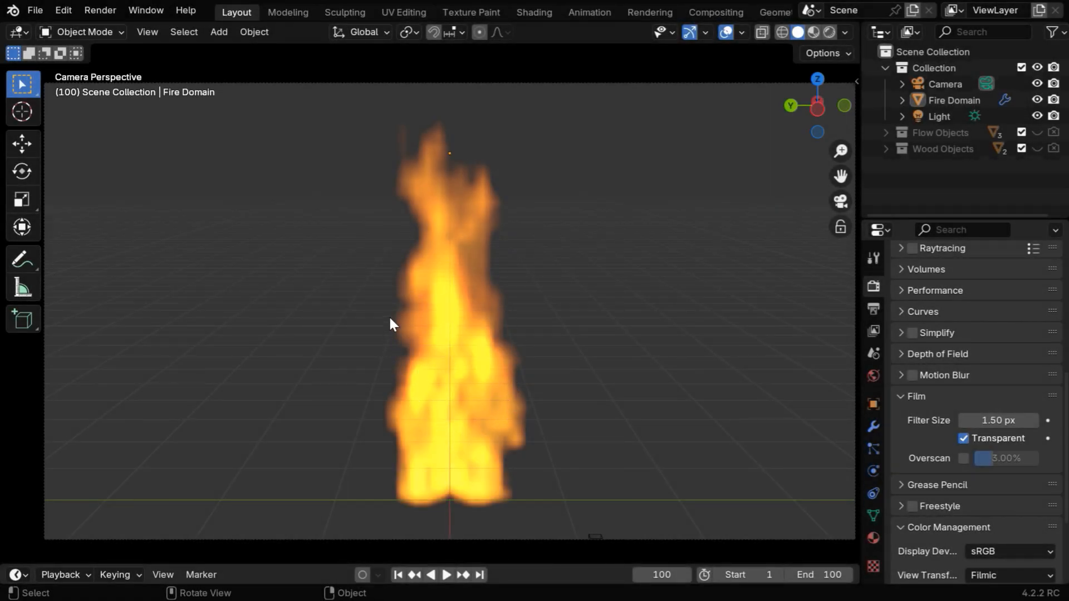
mouse_move(972, 458)
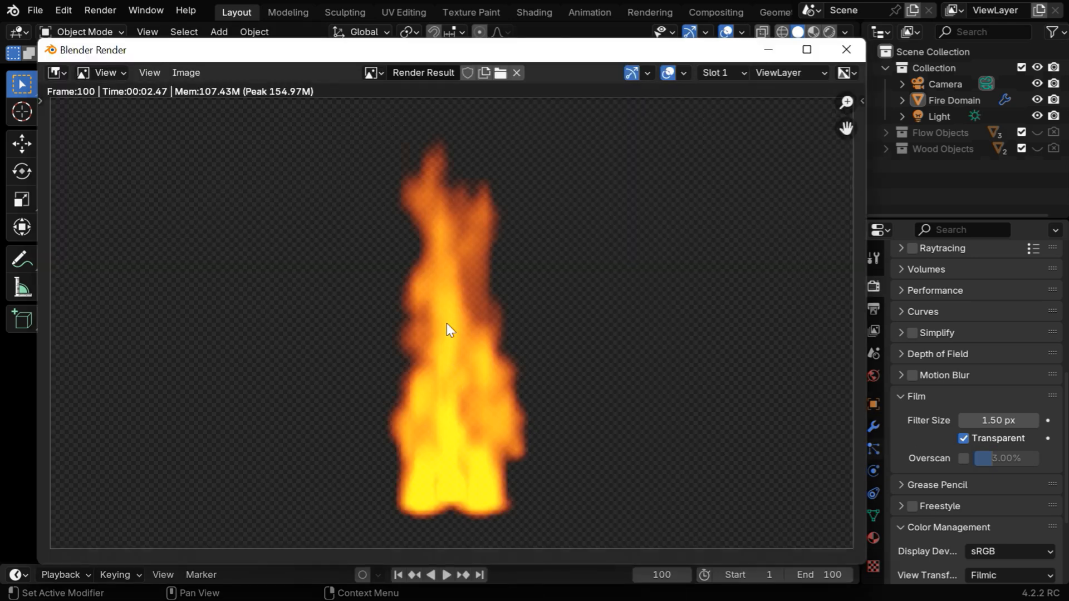
mouse_move(598, 461)
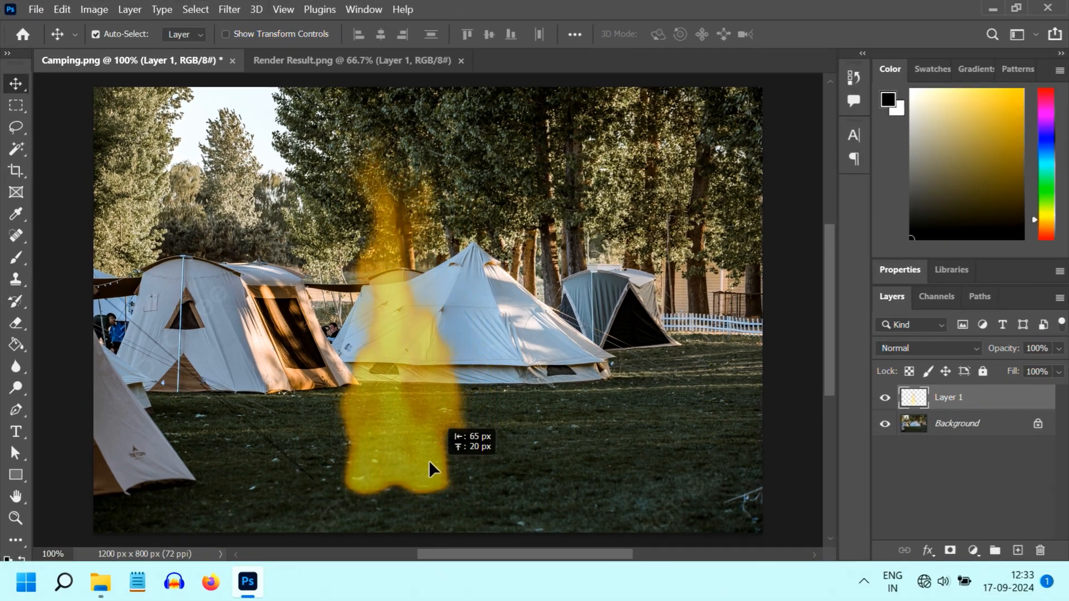
- Move the fire layer onto the camping photo and place it over the central tent
left_click_drag(436, 469, 503, 419)
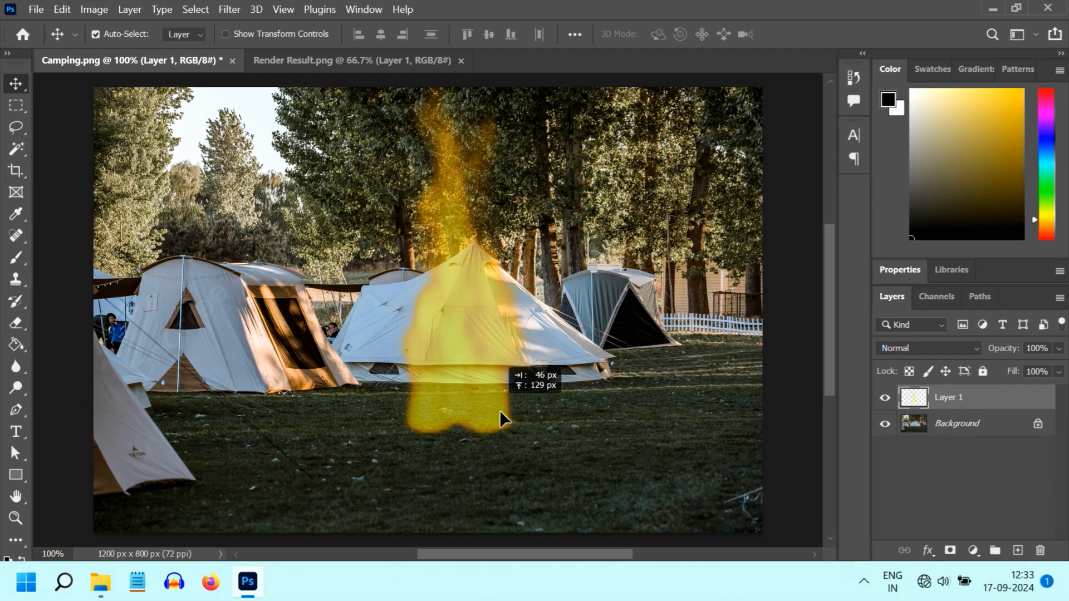
left_click_drag(501, 419, 420, 494)
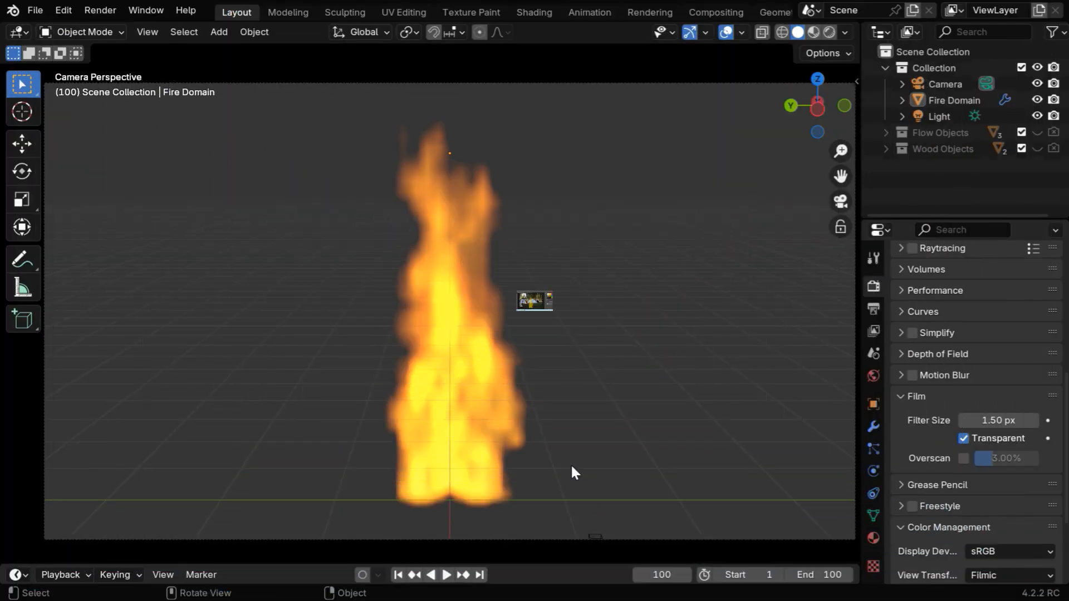
mouse_move(379, 284)
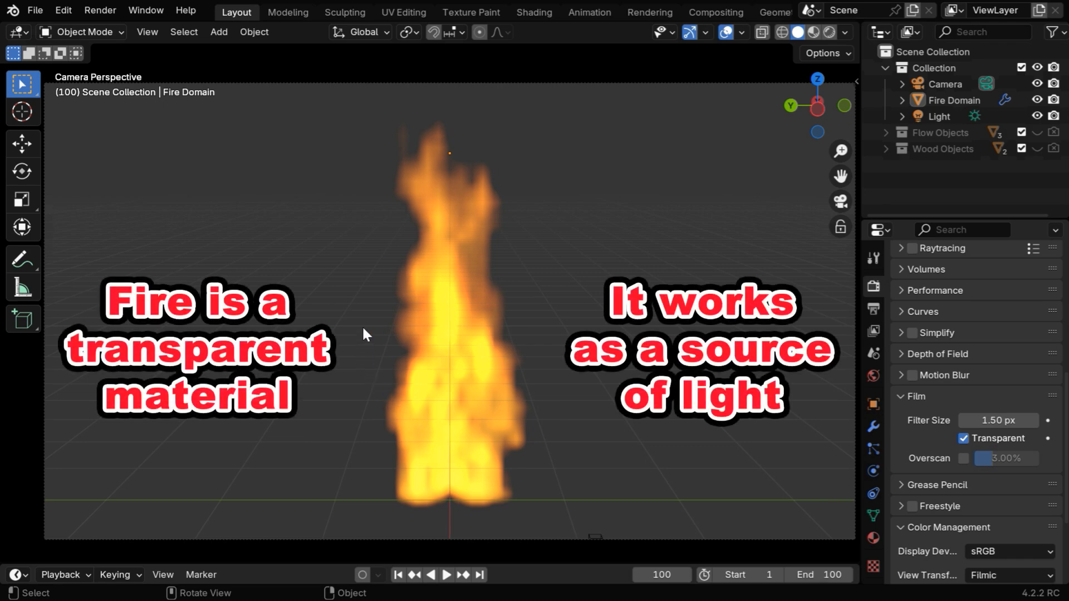
mouse_move(524, 421)
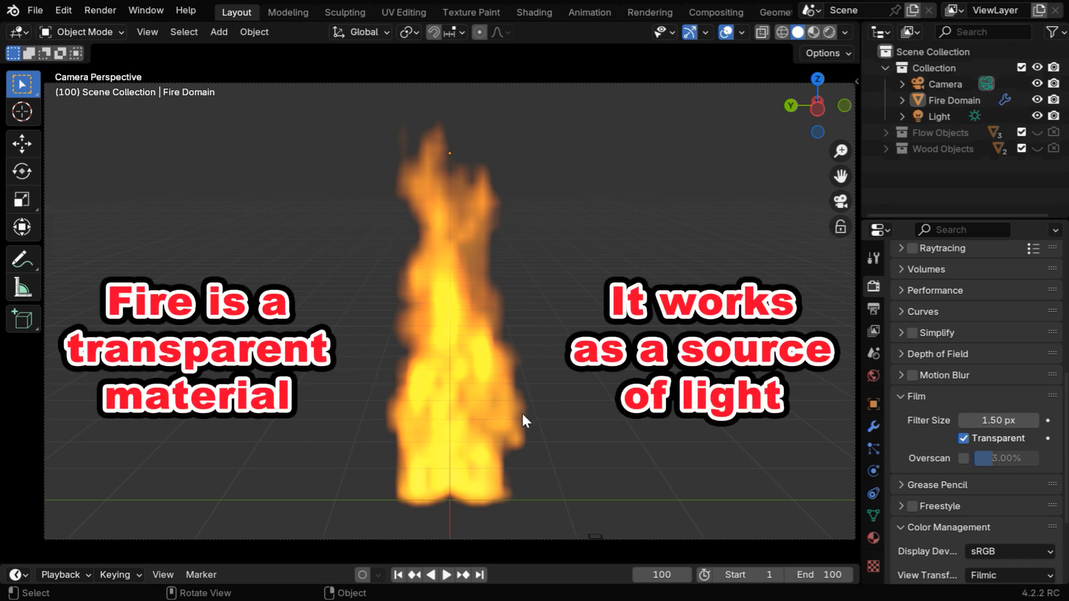
mouse_move(482, 275)
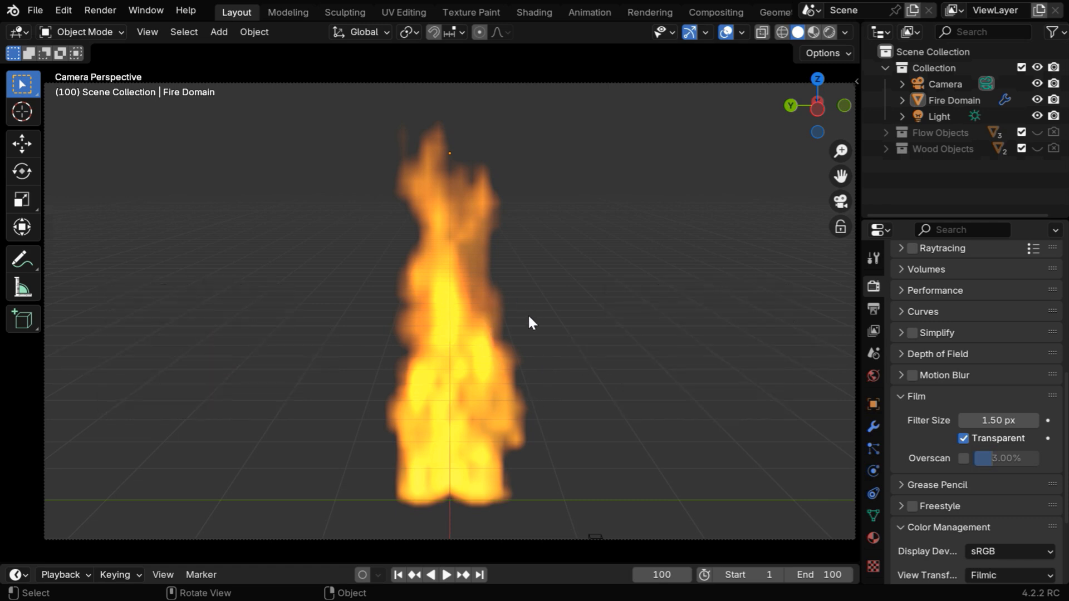
mouse_move(535, 361)
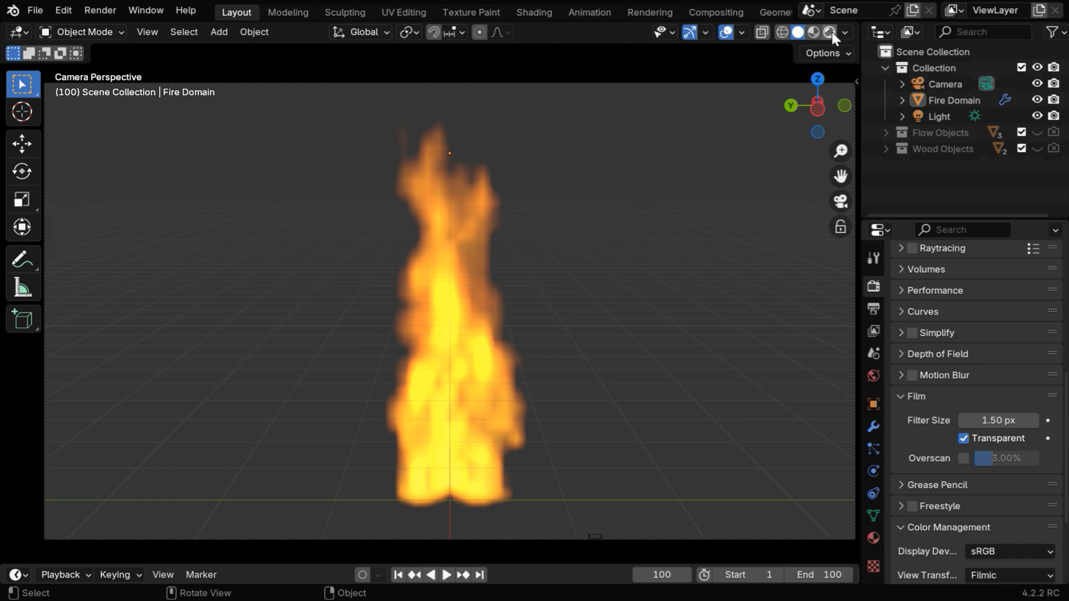
- Preview the fire in Rendered viewport shading over the transparent checkered background
left_click(829, 32)
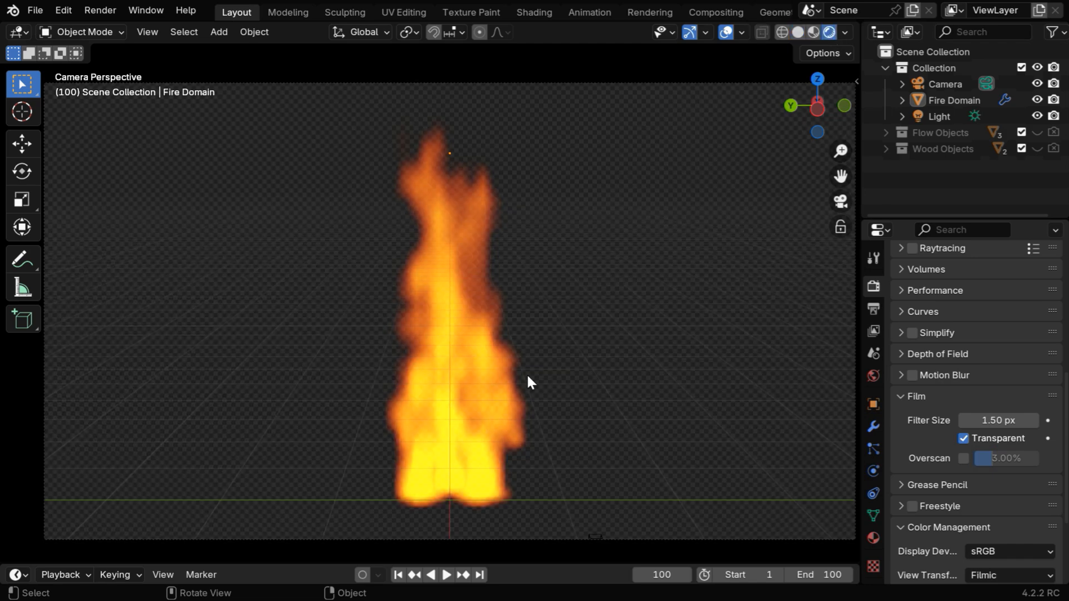
left_click(14, 32)
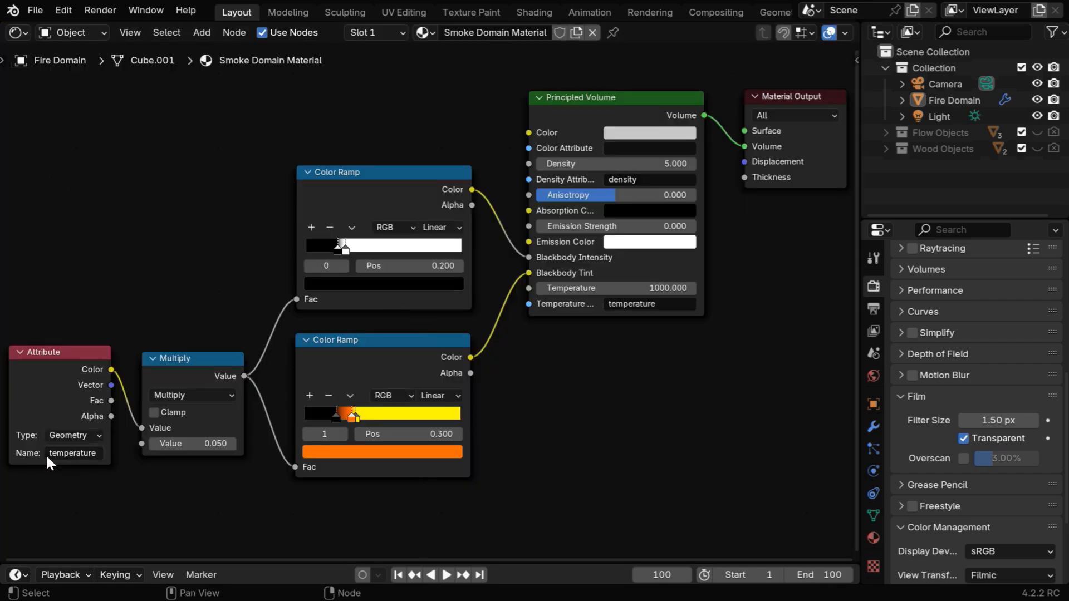
mouse_move(106, 463)
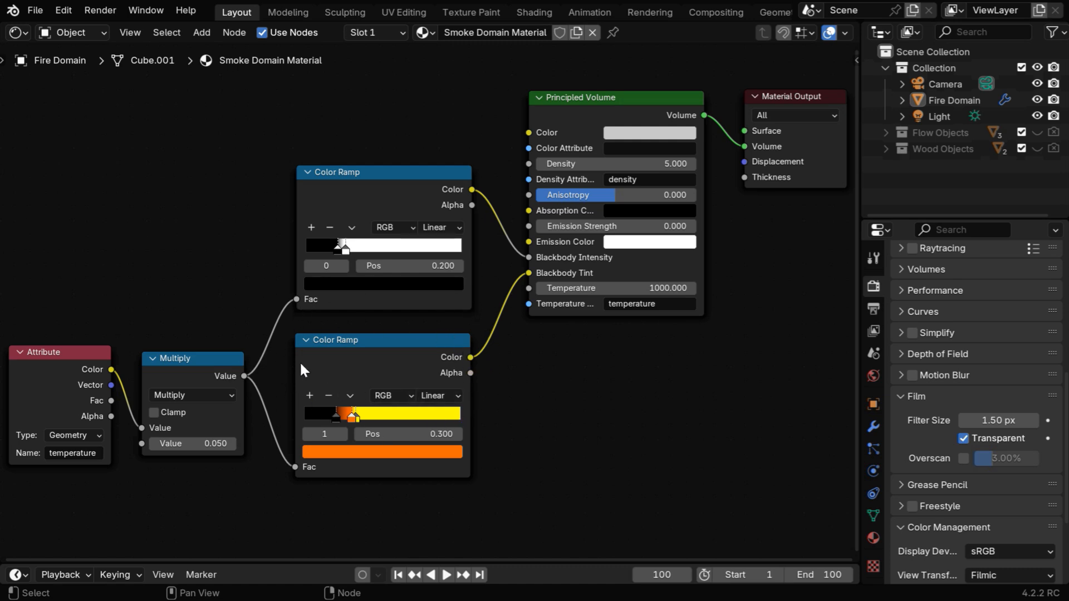
mouse_move(468, 338)
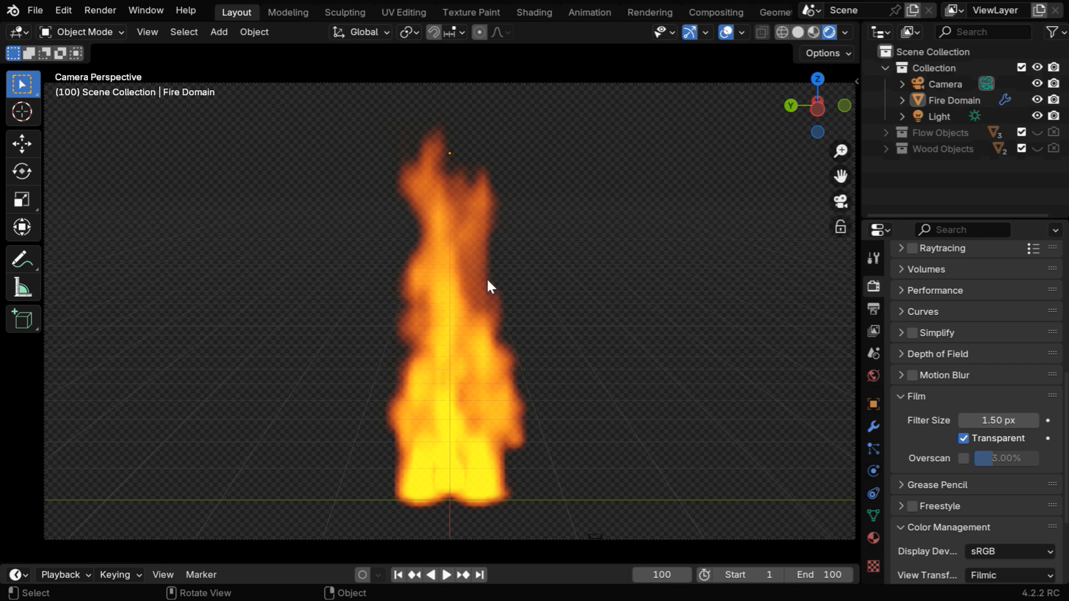
mouse_move(866, 436)
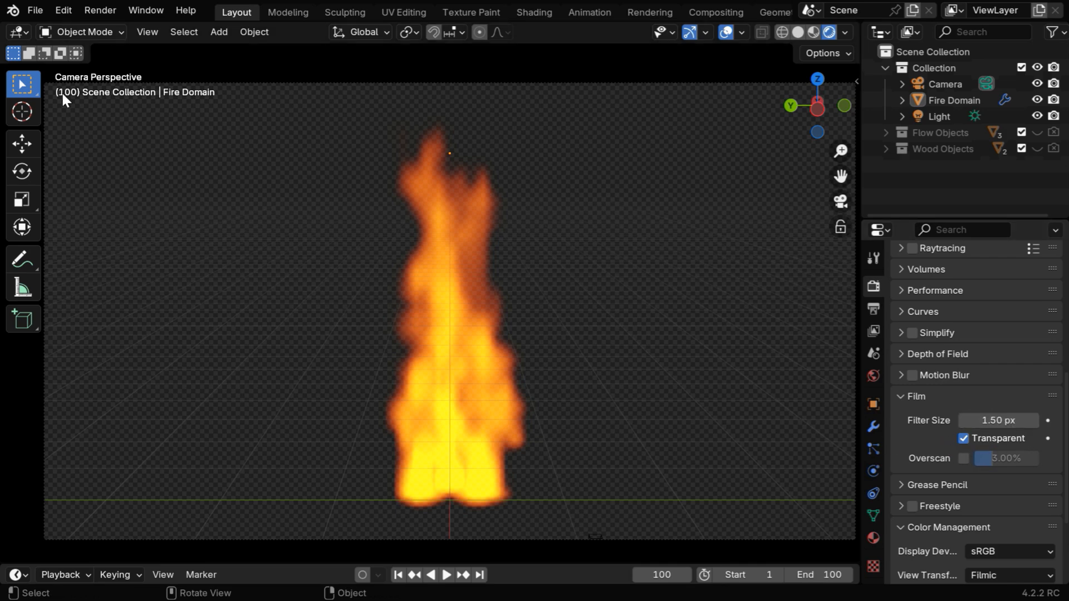
- Switch the area to the Compositor and rearrange nodes, moving Composite further right
left_click(13, 33)
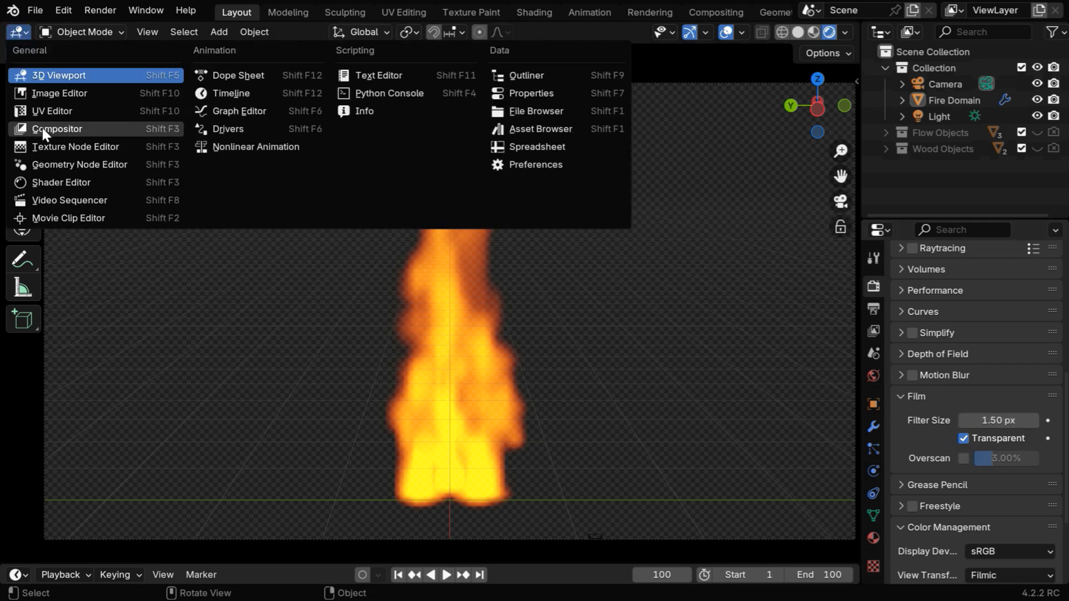
left_click(57, 129)
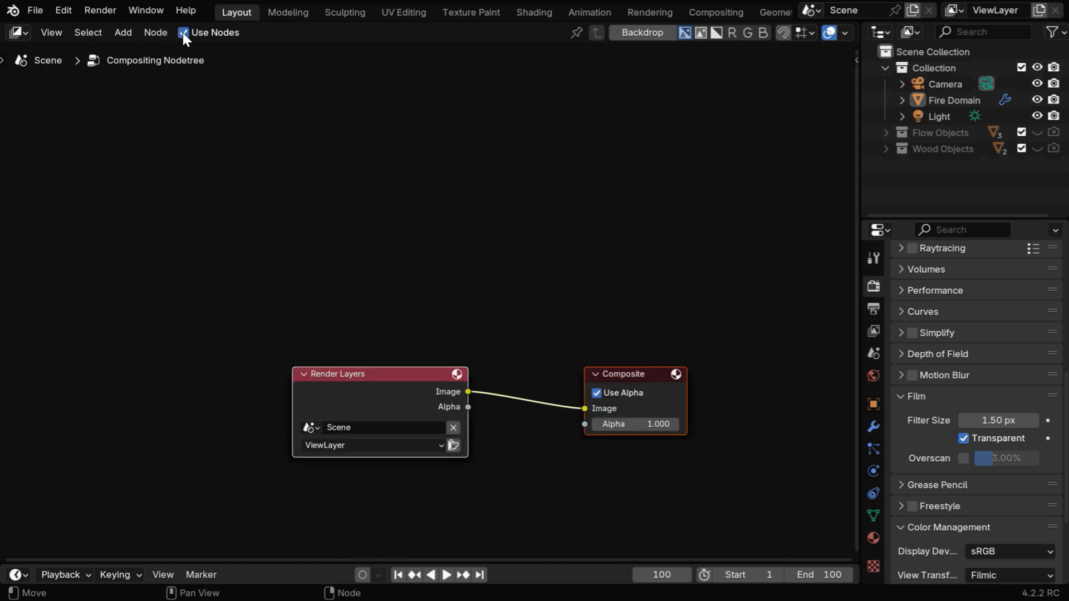
left_click_drag(379, 374, 250, 277)
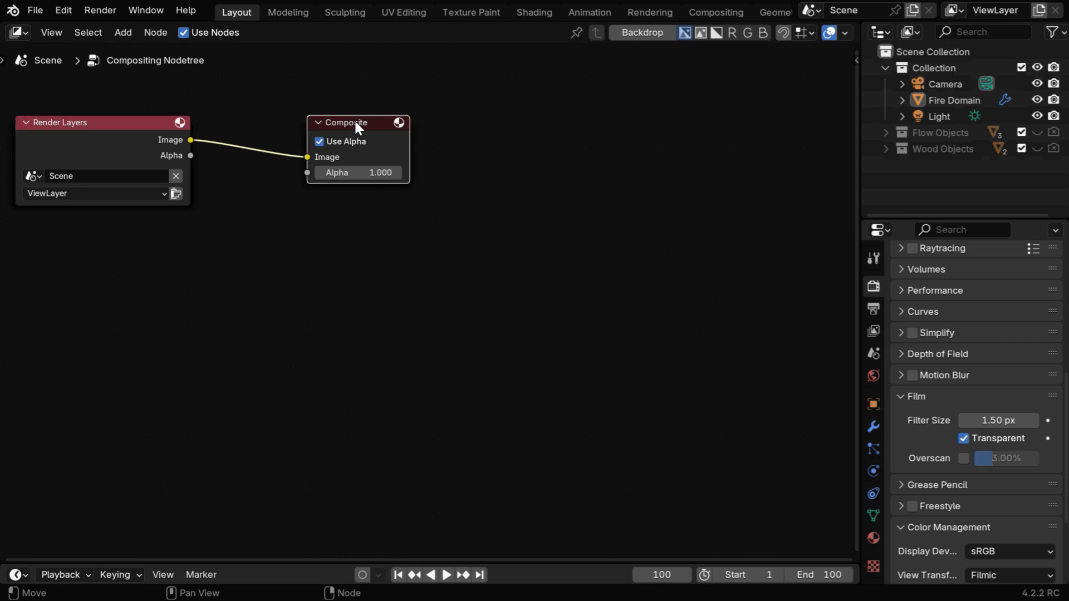
left_click_drag(355, 123, 741, 103)
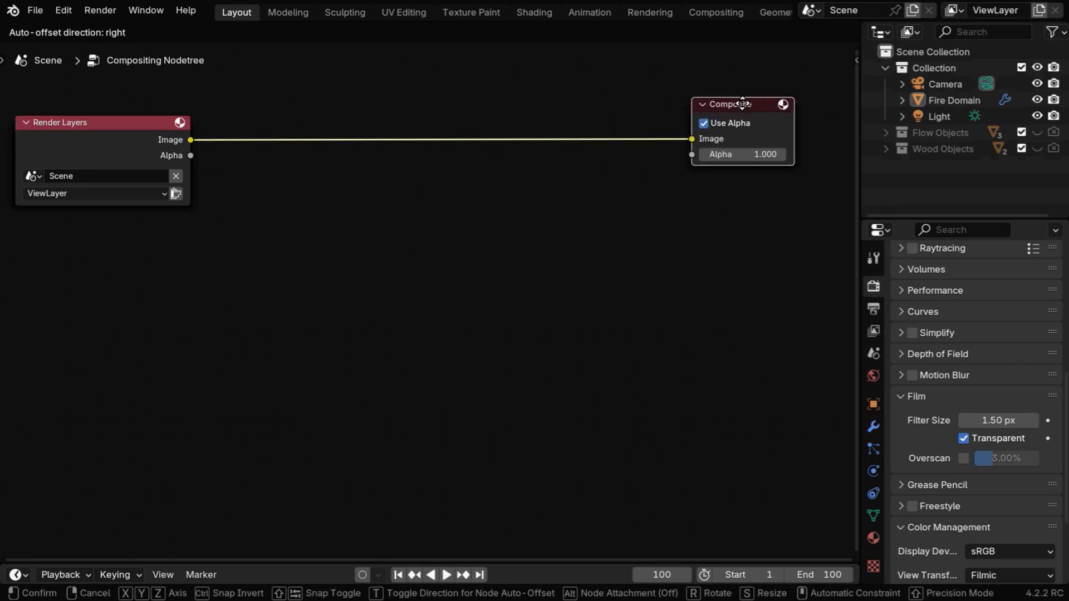
- Feed the Render Layers image into a new Set Alpha node in Replace Alpha mode
left_click_drag(190, 140, 384, 221)
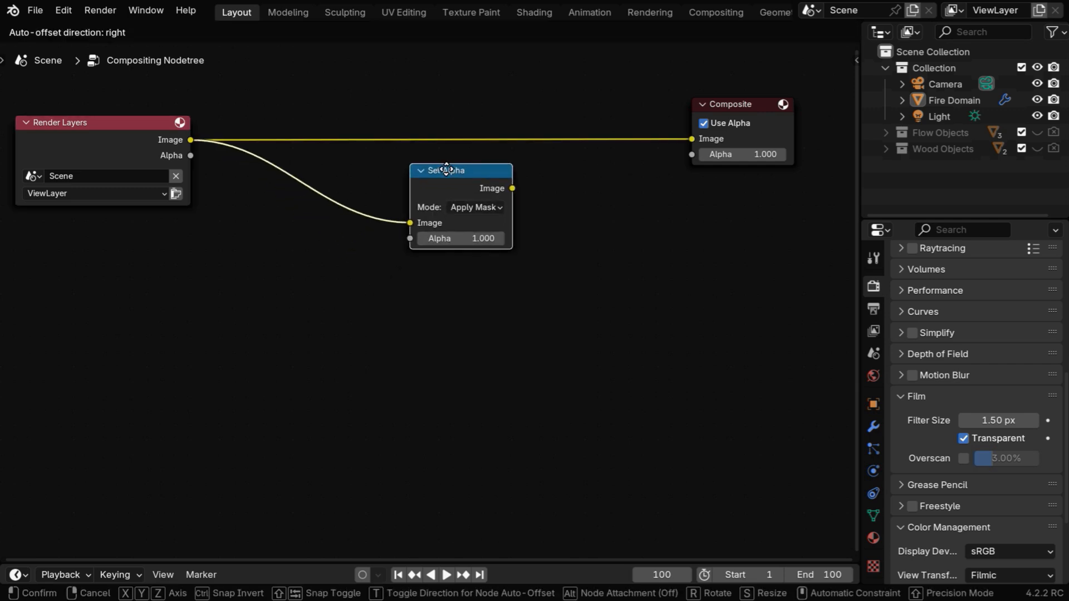
left_click(460, 170)
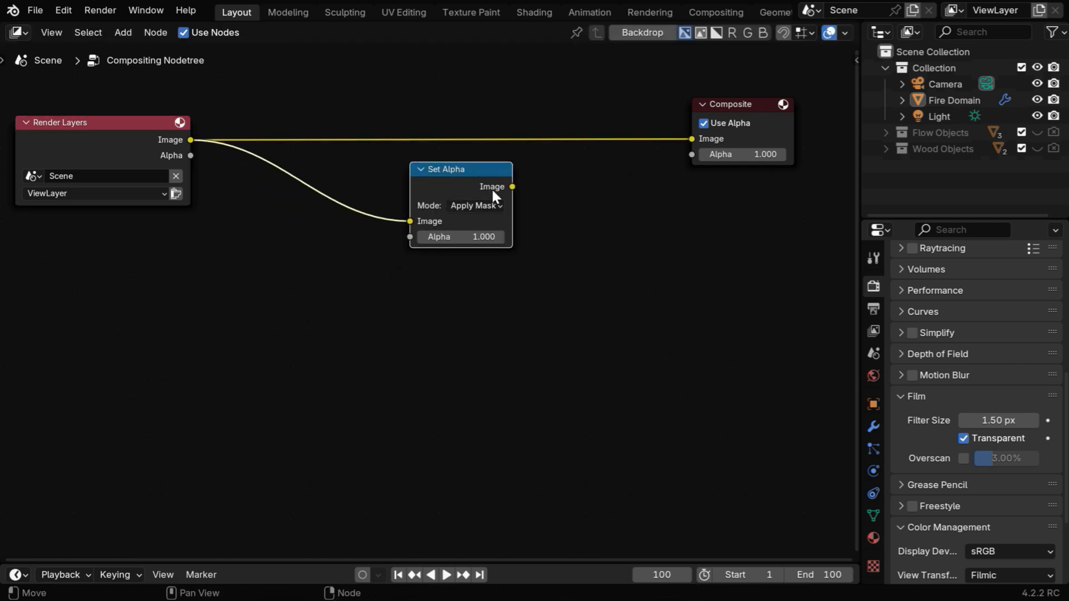
left_click(475, 205)
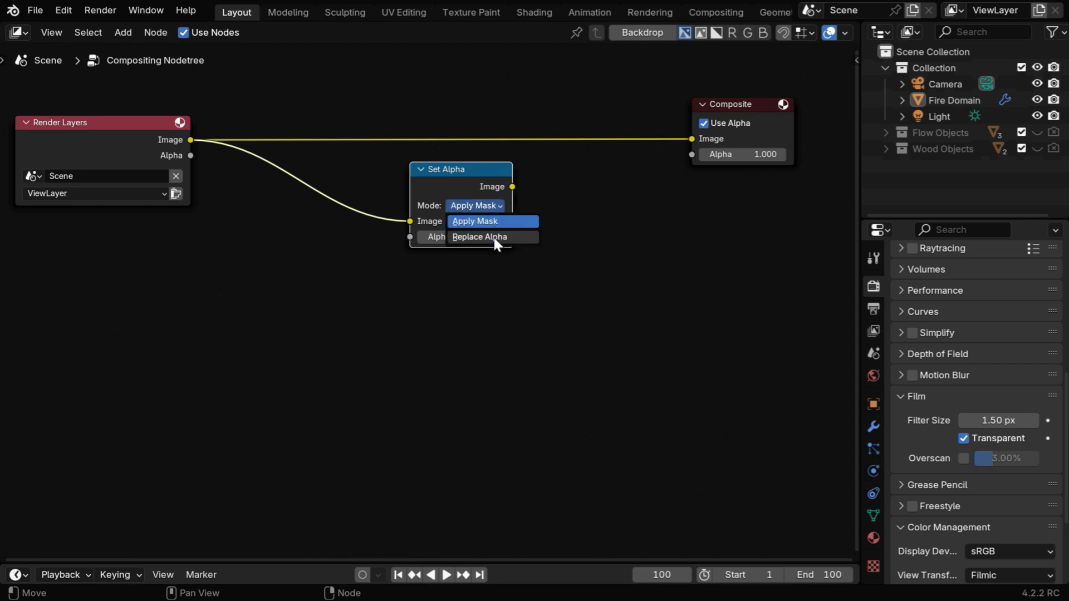
left_click(479, 236)
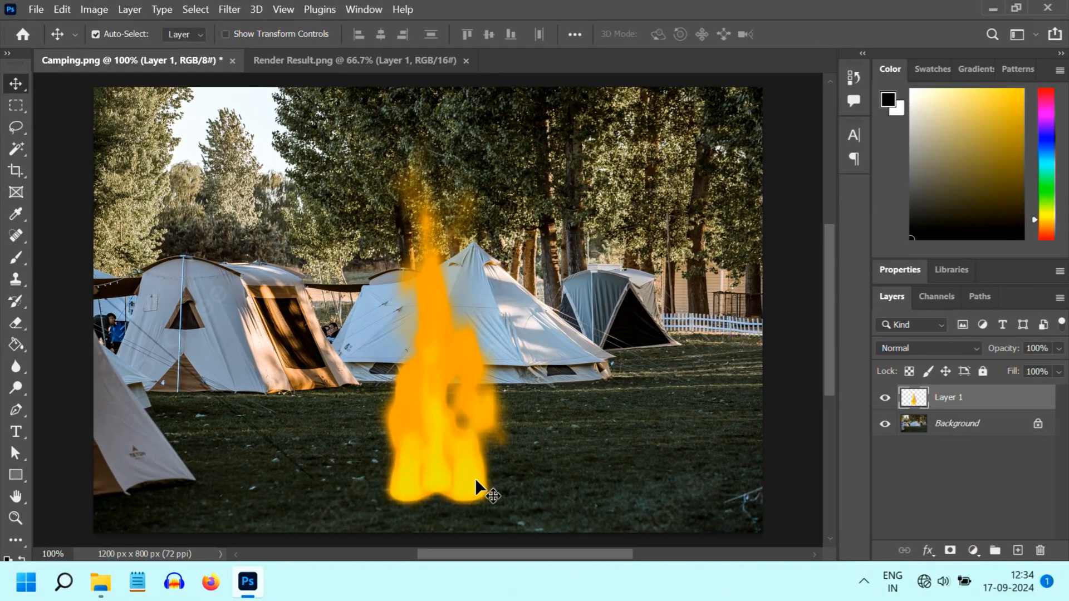
- Reposition the pasted fire layer (Layer 1) over the tents in the camping photo
left_click_drag(477, 491, 436, 449)
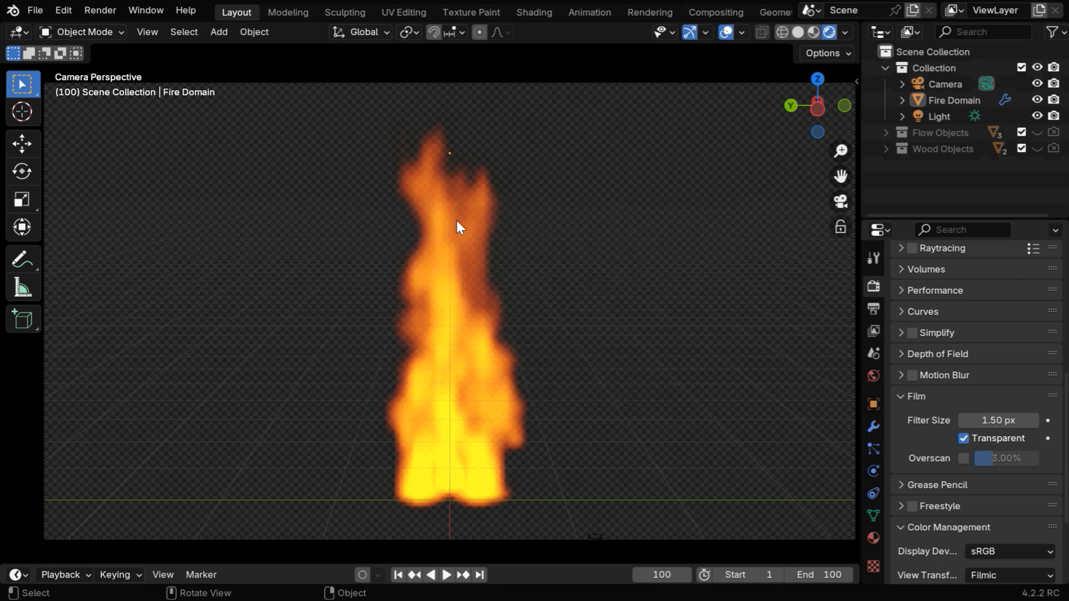
mouse_move(562, 381)
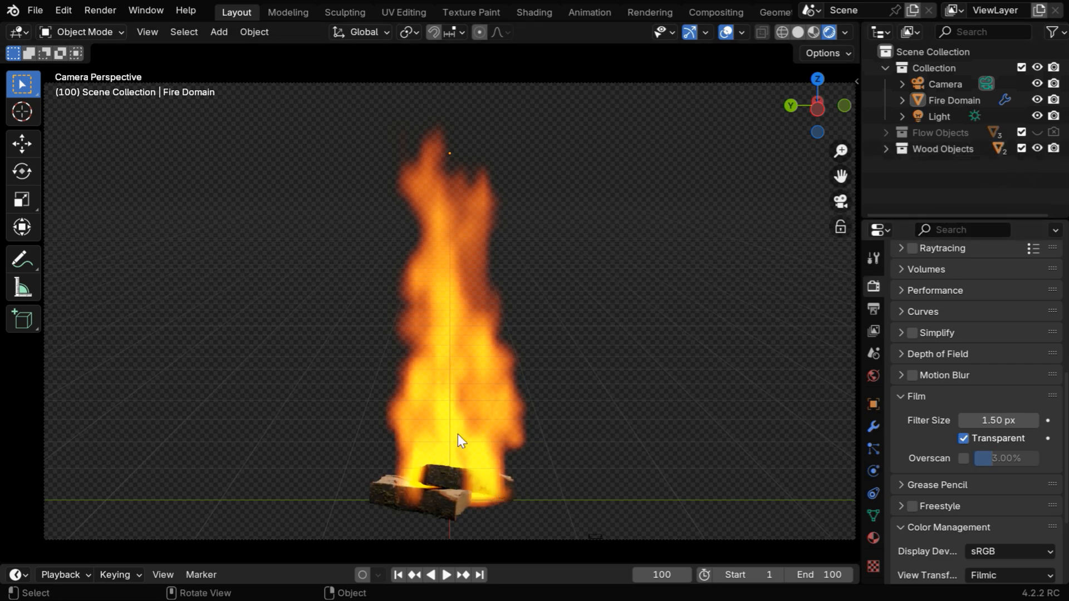
mouse_move(283, 348)
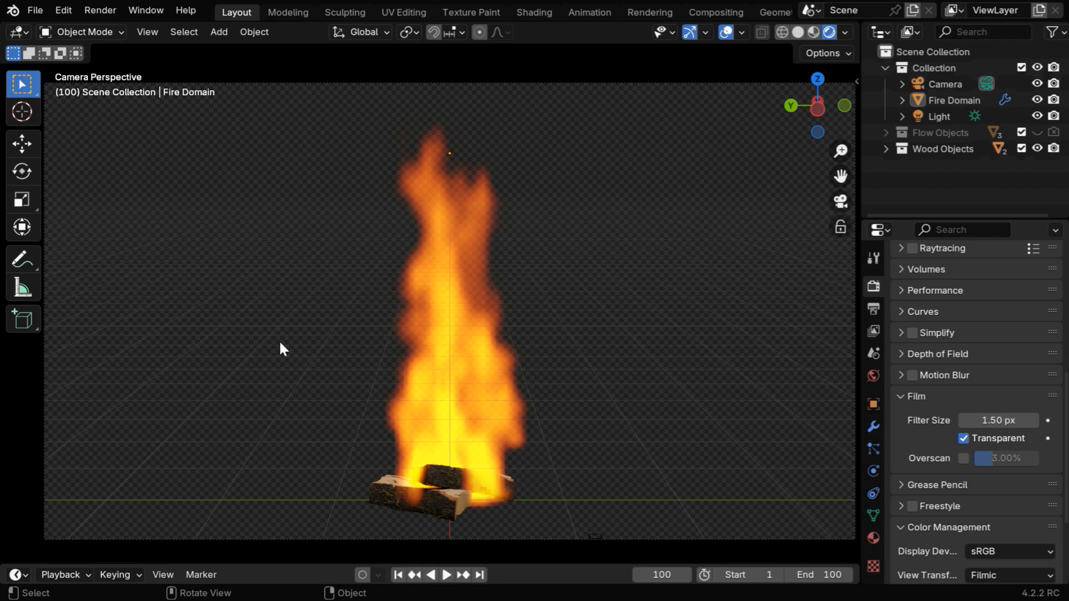
- Switch the main area to the Compositor and move the Set Alpha node aside
left_click(14, 31)
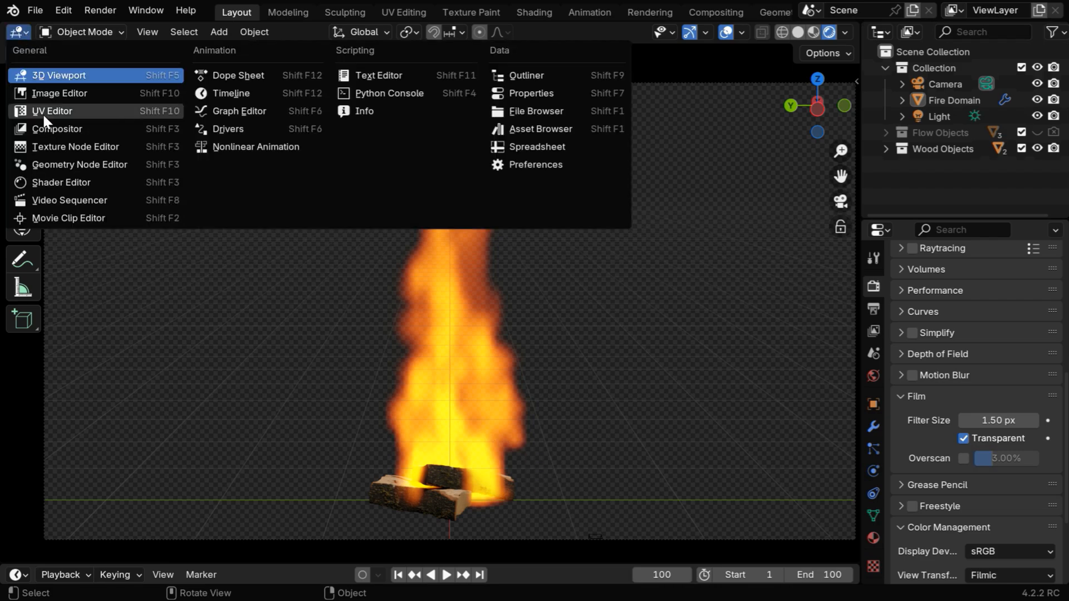
left_click(56, 129)
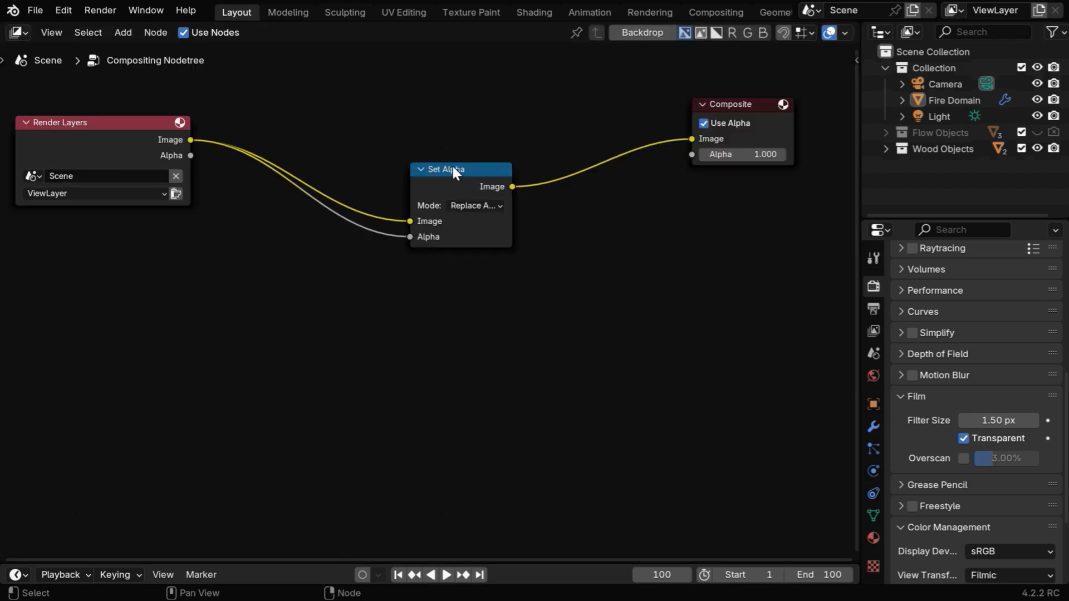
left_click_drag(453, 169, 591, 153)
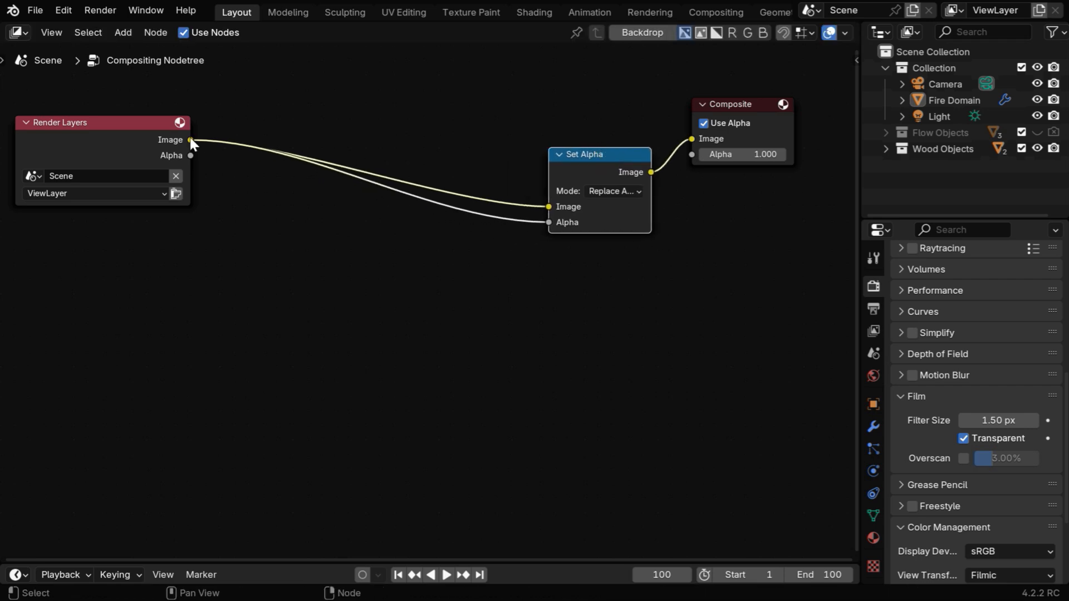
- Add a Color Ramp node fed by the render image and a Math Add node combining it with alpha
type("color r")
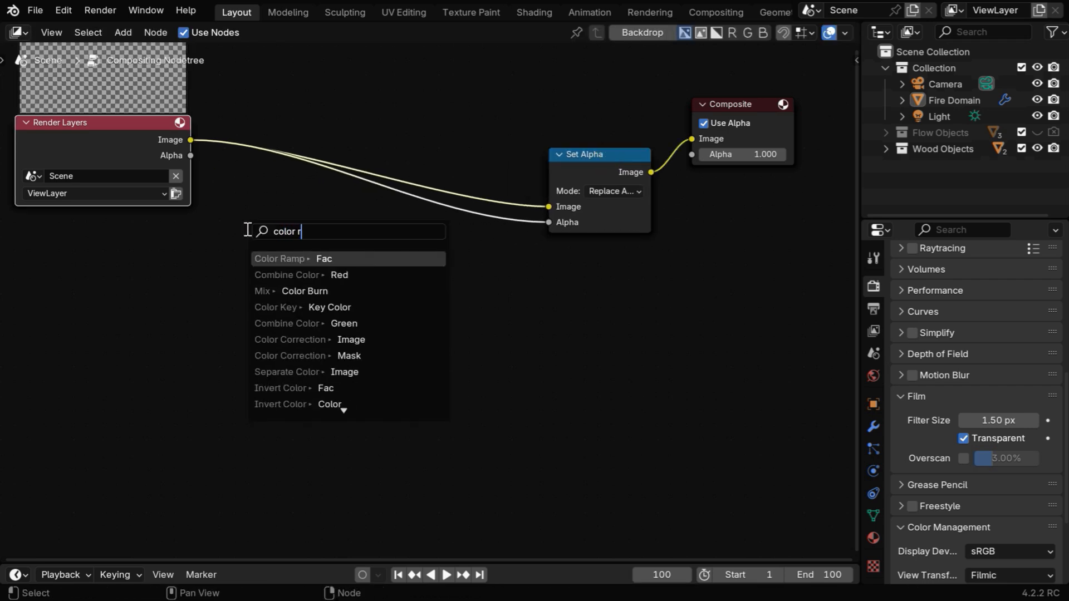
left_click(280, 258)
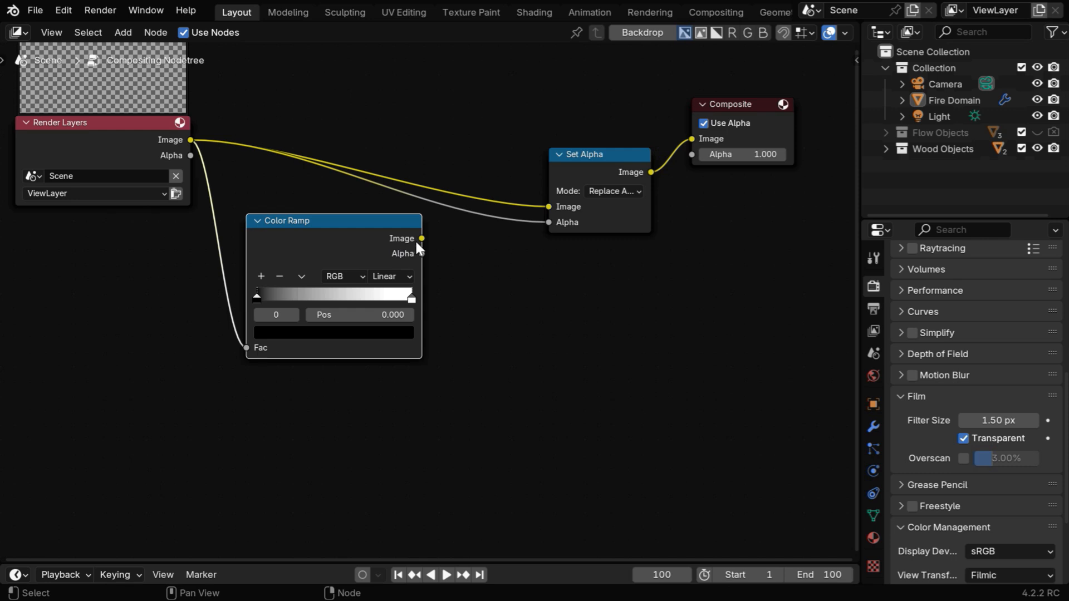
type("add")
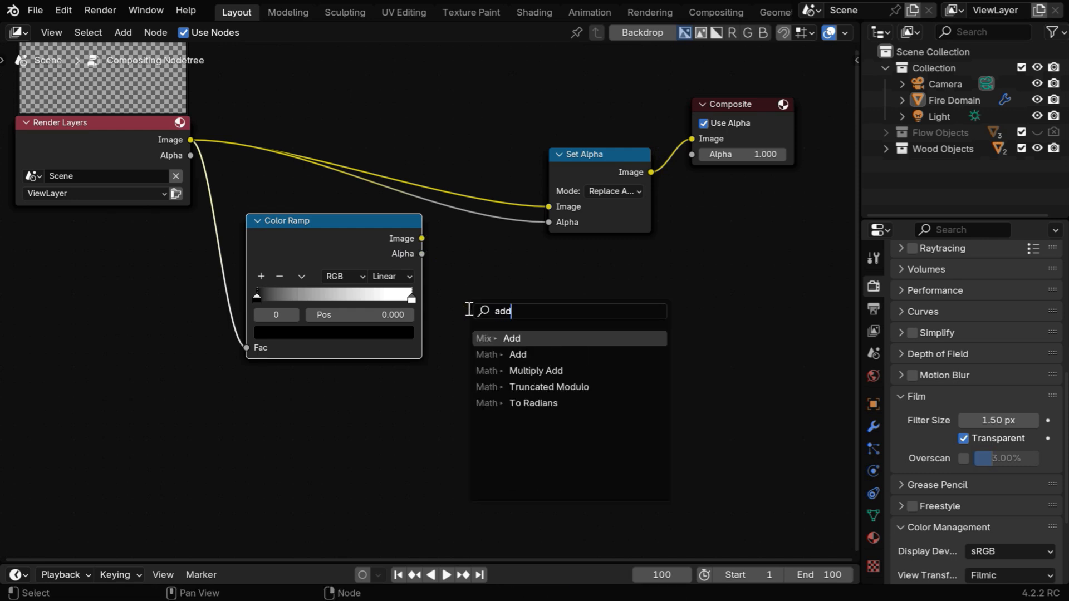
left_click(511, 339)
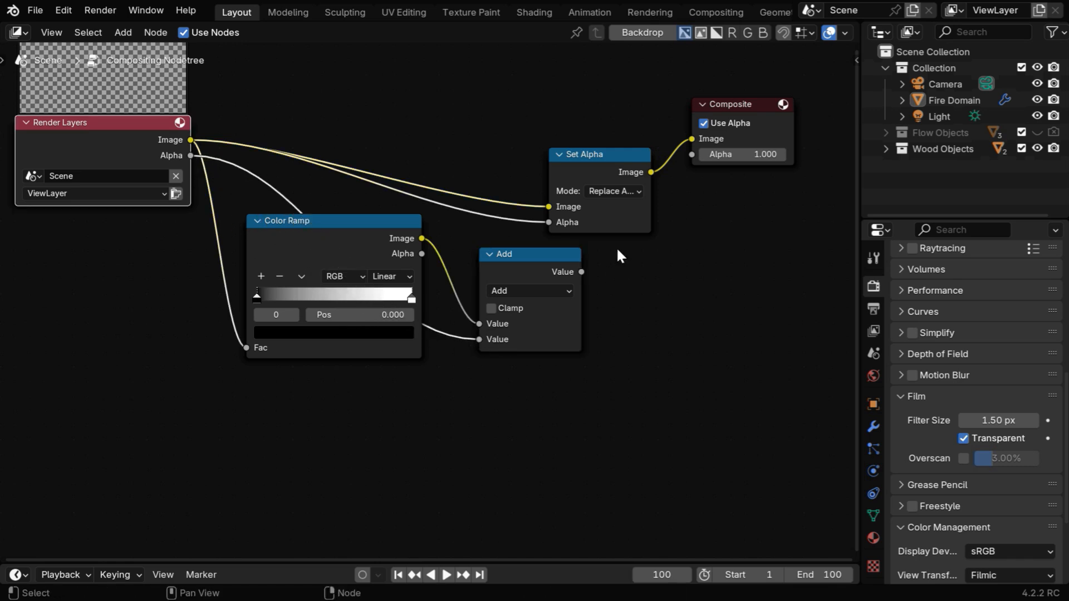
left_click(598, 153)
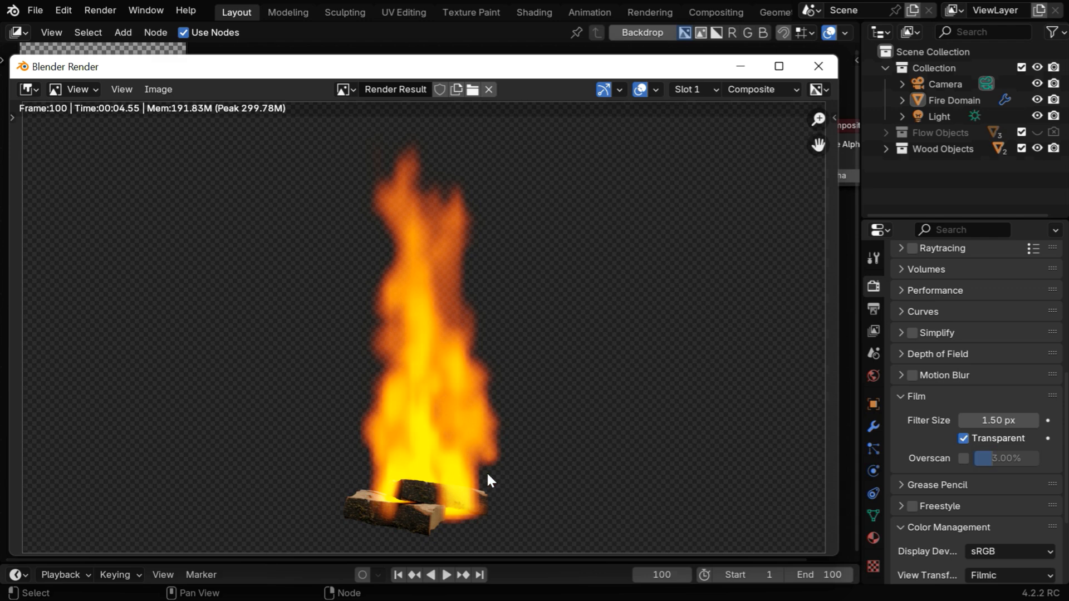
mouse_move(383, 363)
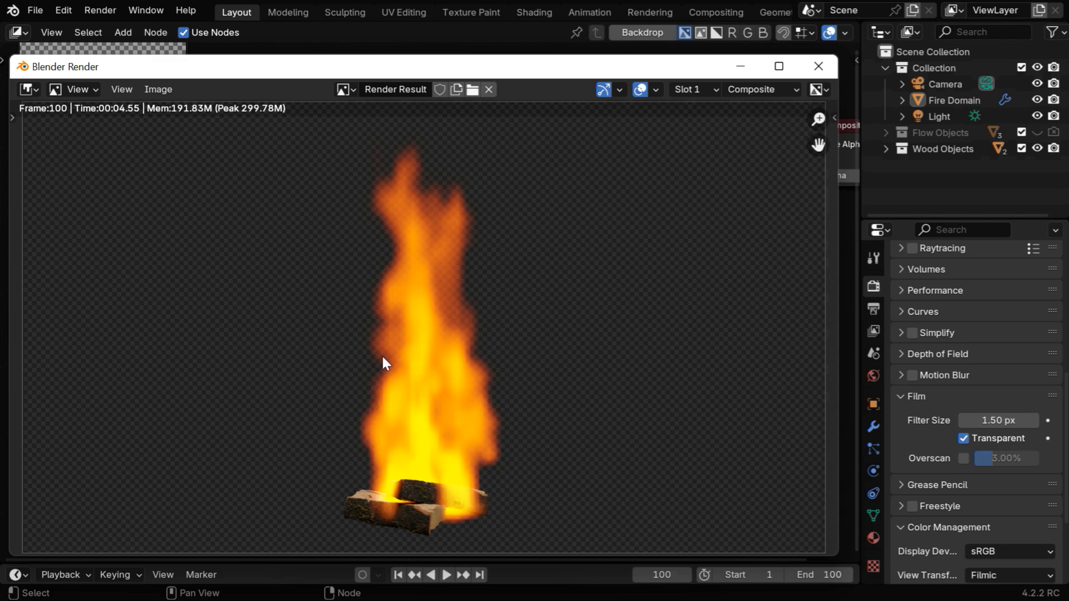
mouse_move(492, 461)
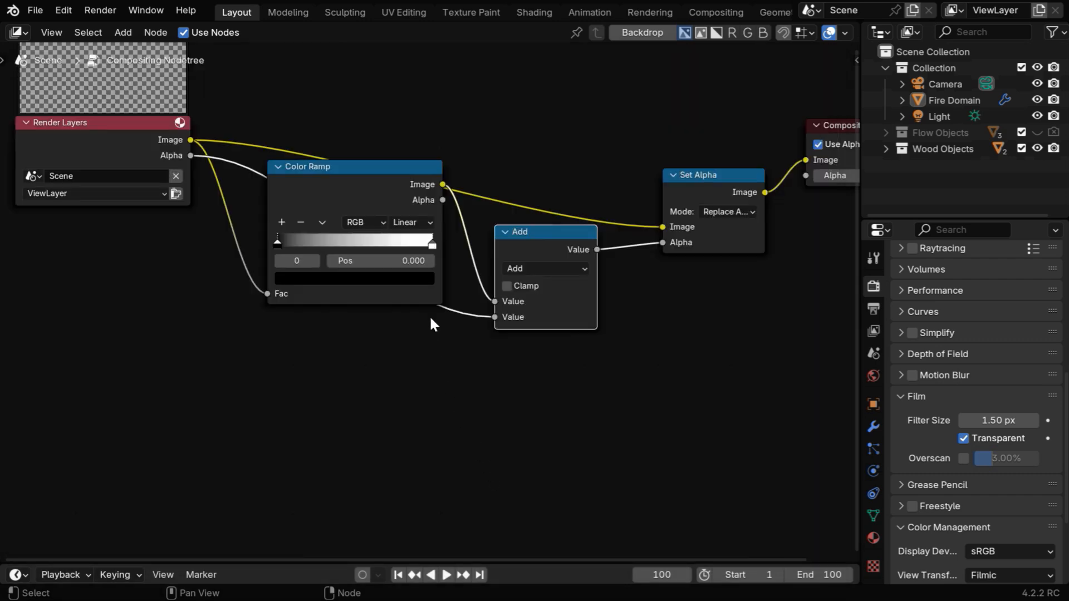
- Link the Add node's Value into Set Alpha's Alpha and re-render the fire with logs
left_click_drag(277, 240, 382, 240)
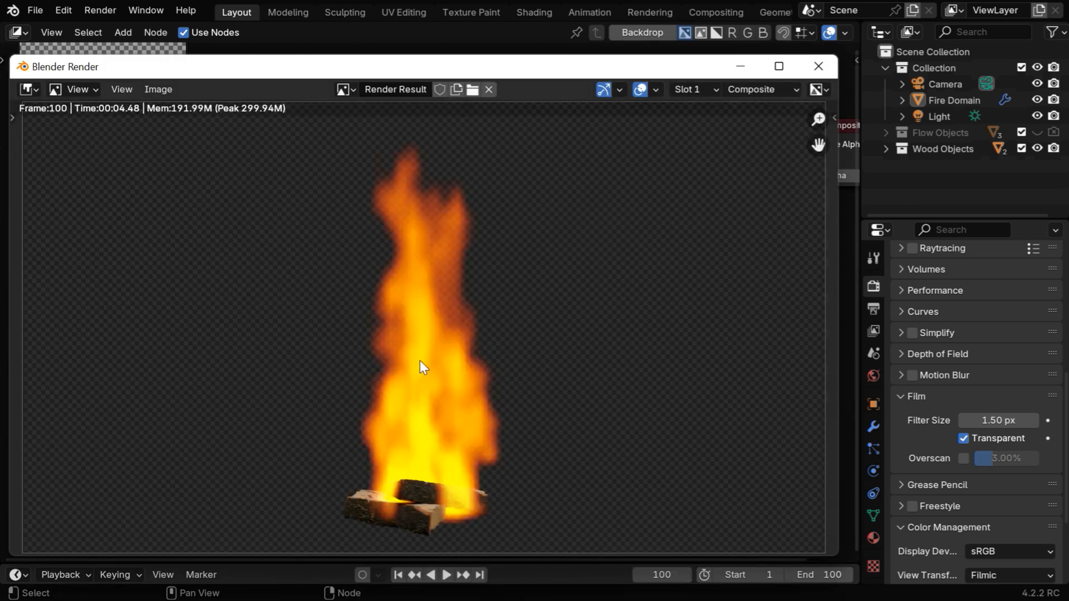
mouse_move(476, 405)
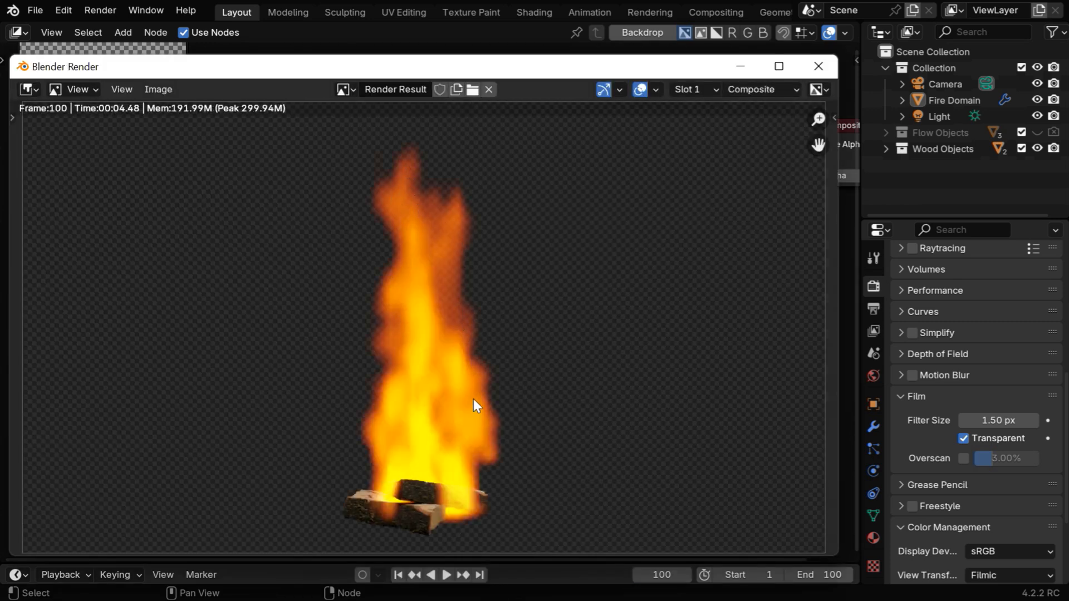
left_click(157, 89)
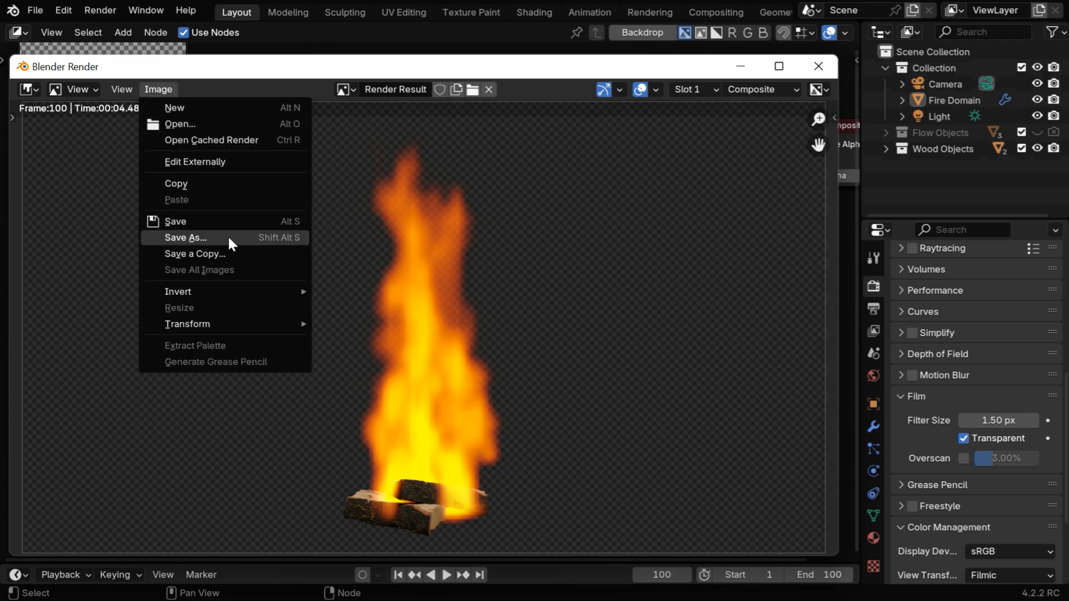
- Save the fire-and-logs render as a 16-bit RGBA PNG
left_click(184, 237)
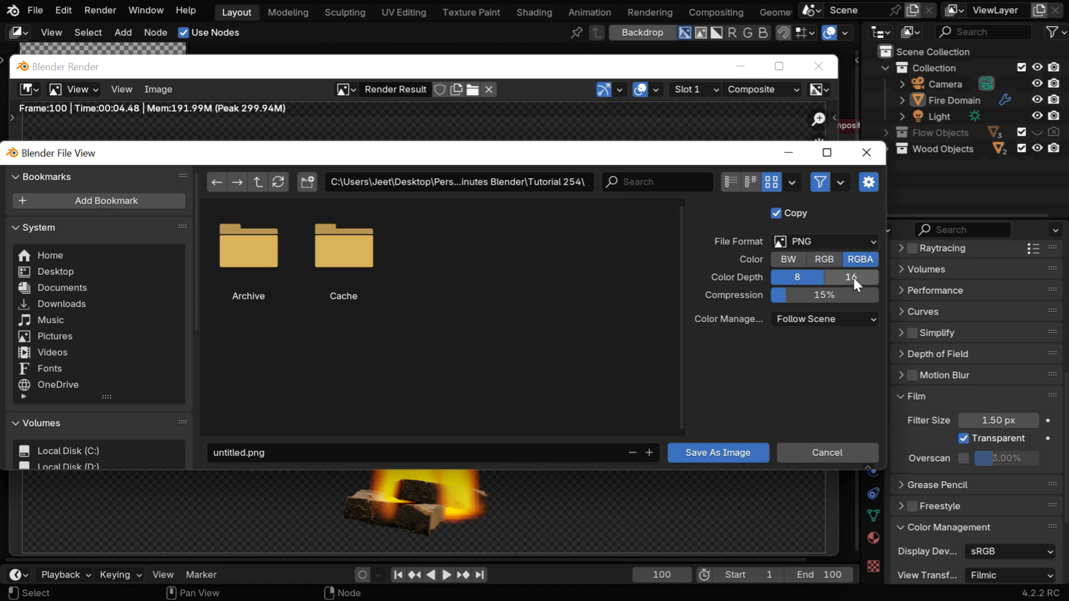
left_click(851, 277)
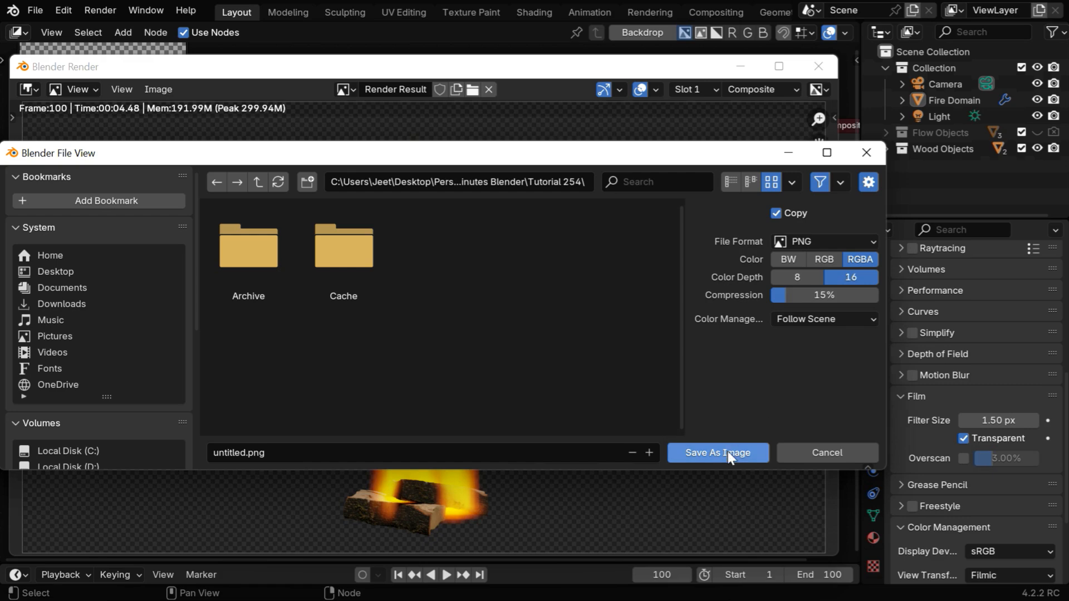
left_click(716, 452)
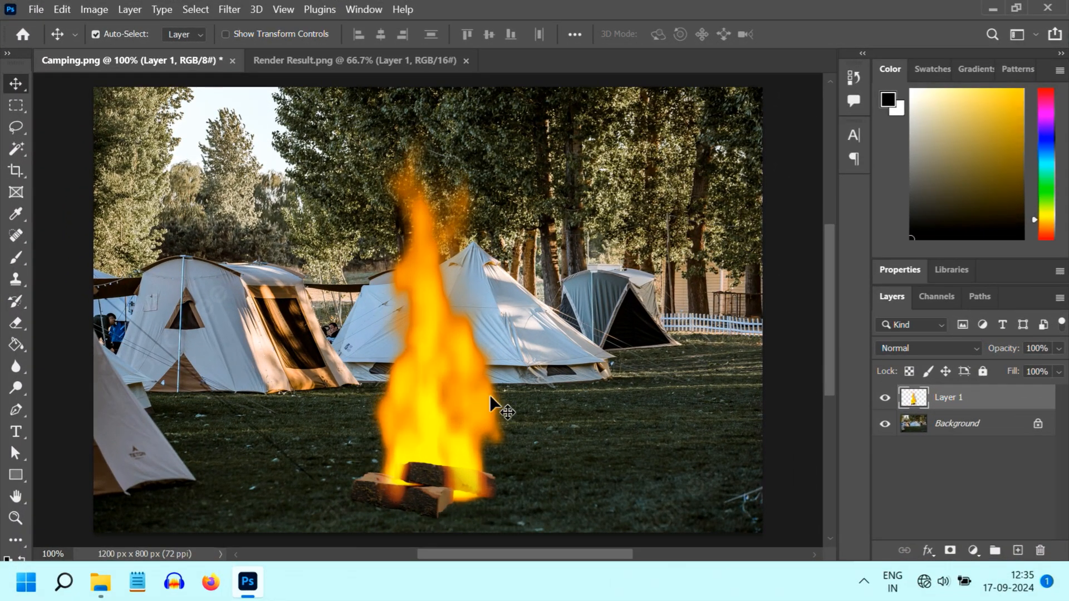
mouse_move(539, 511)
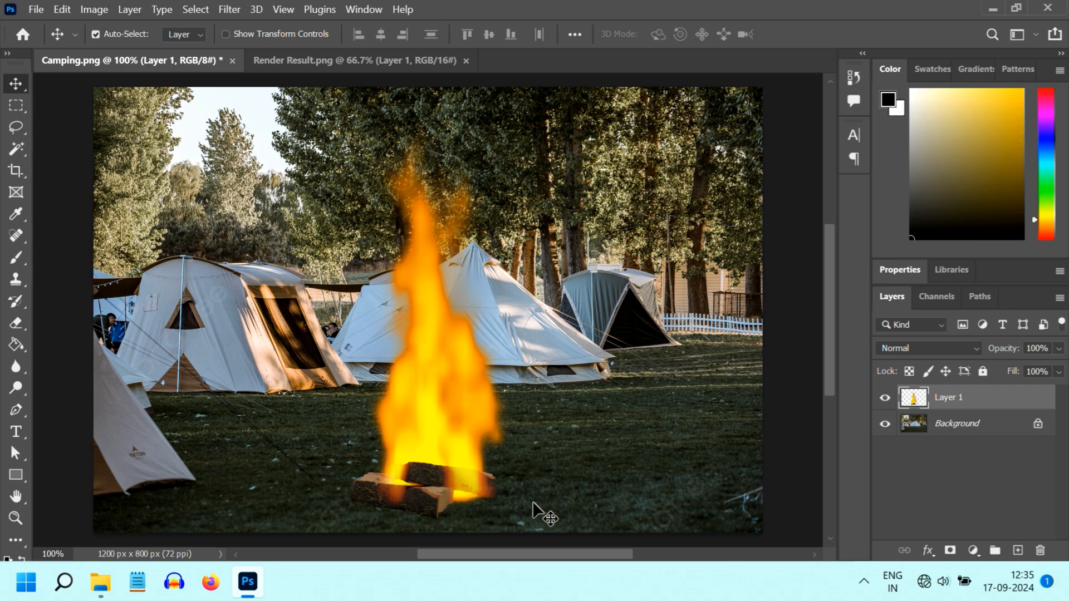